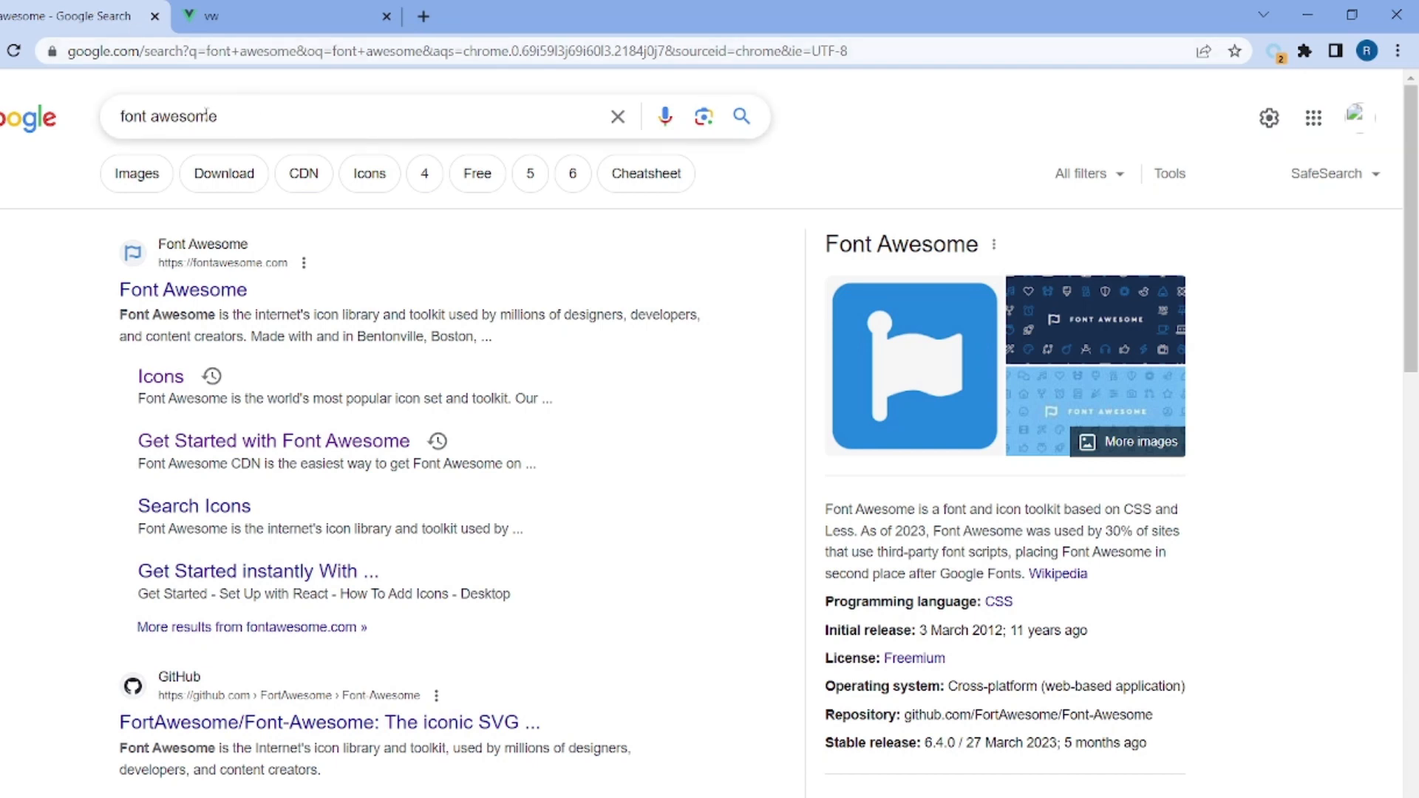
- Reach the Font Awesome site from the Google result and go to its Icons page
click(184, 290)
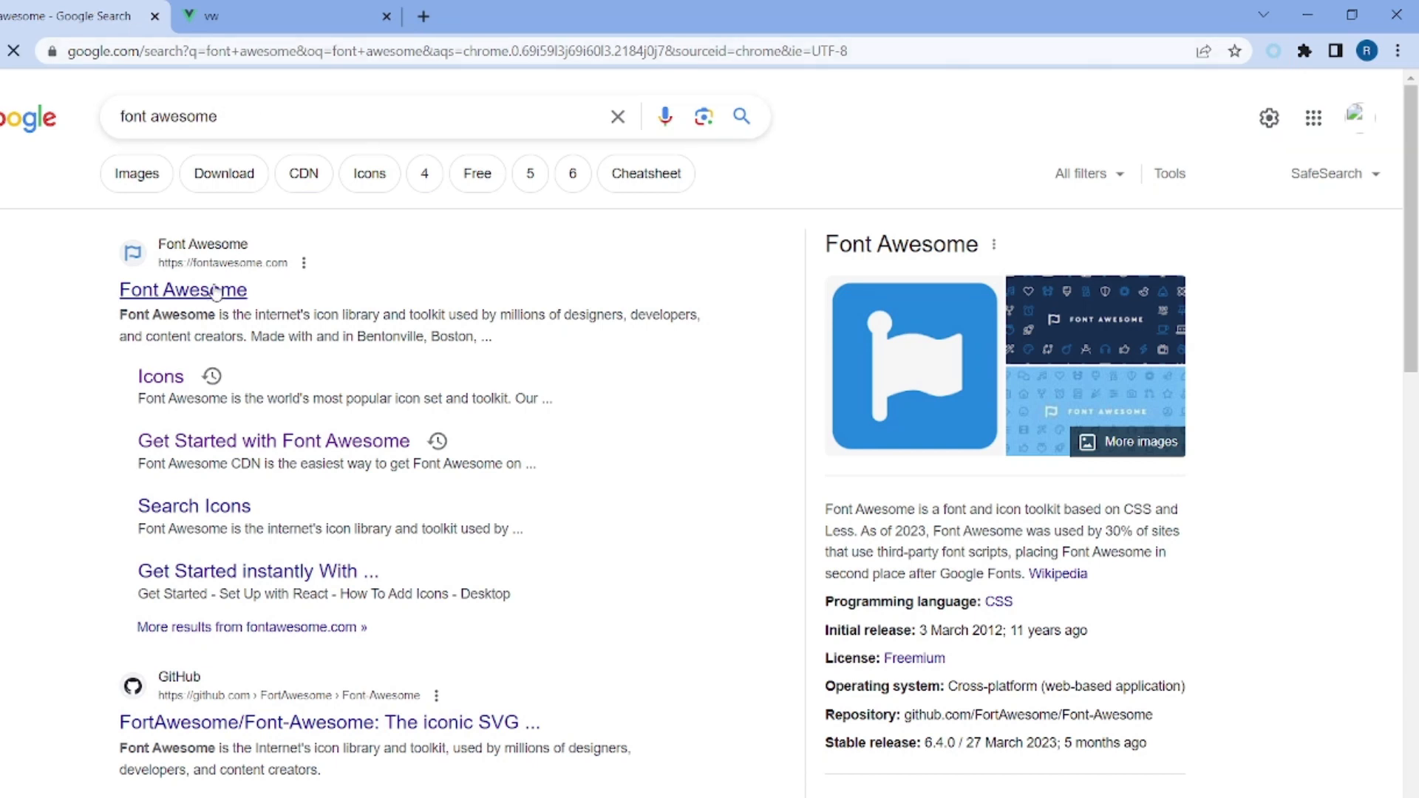
click(184, 290)
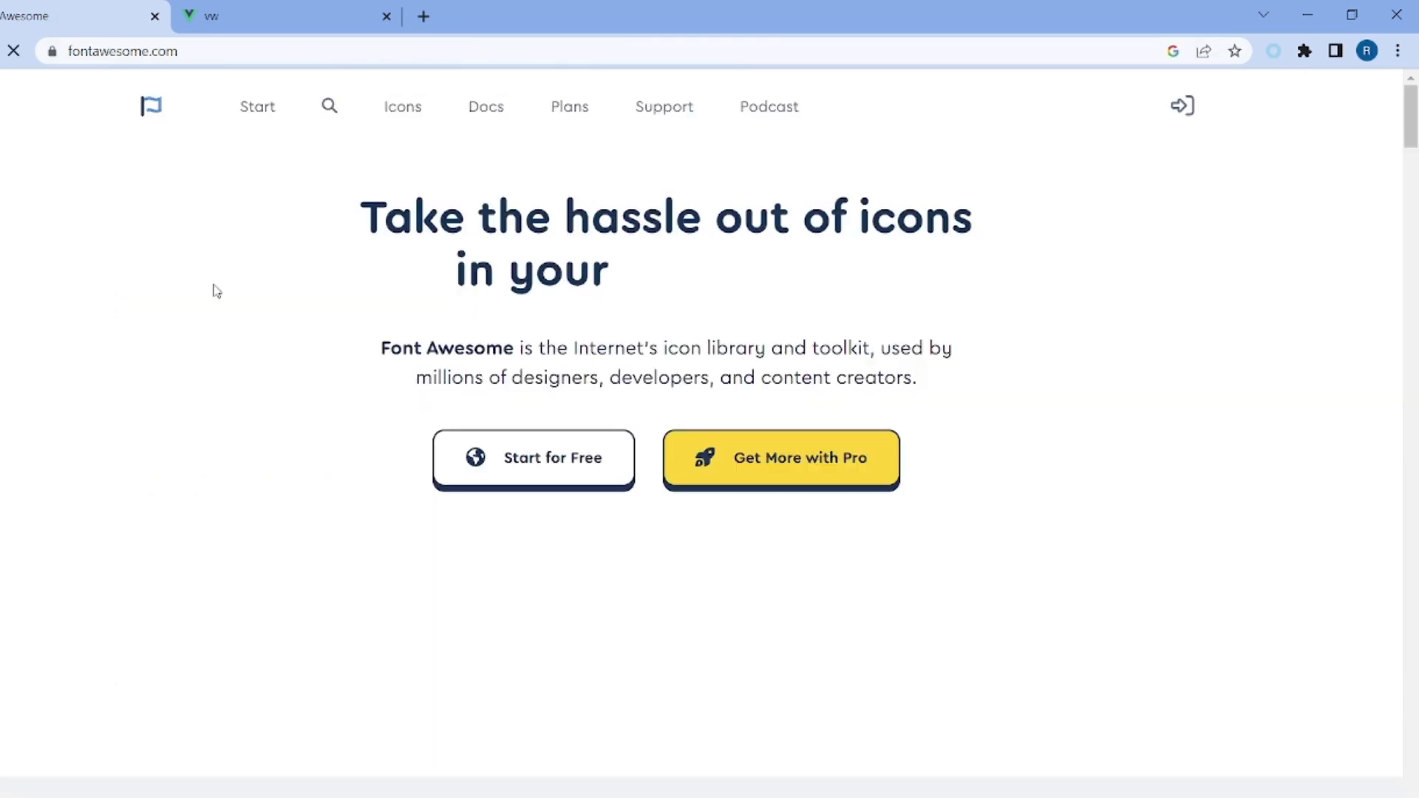
mouse_move(402, 107)
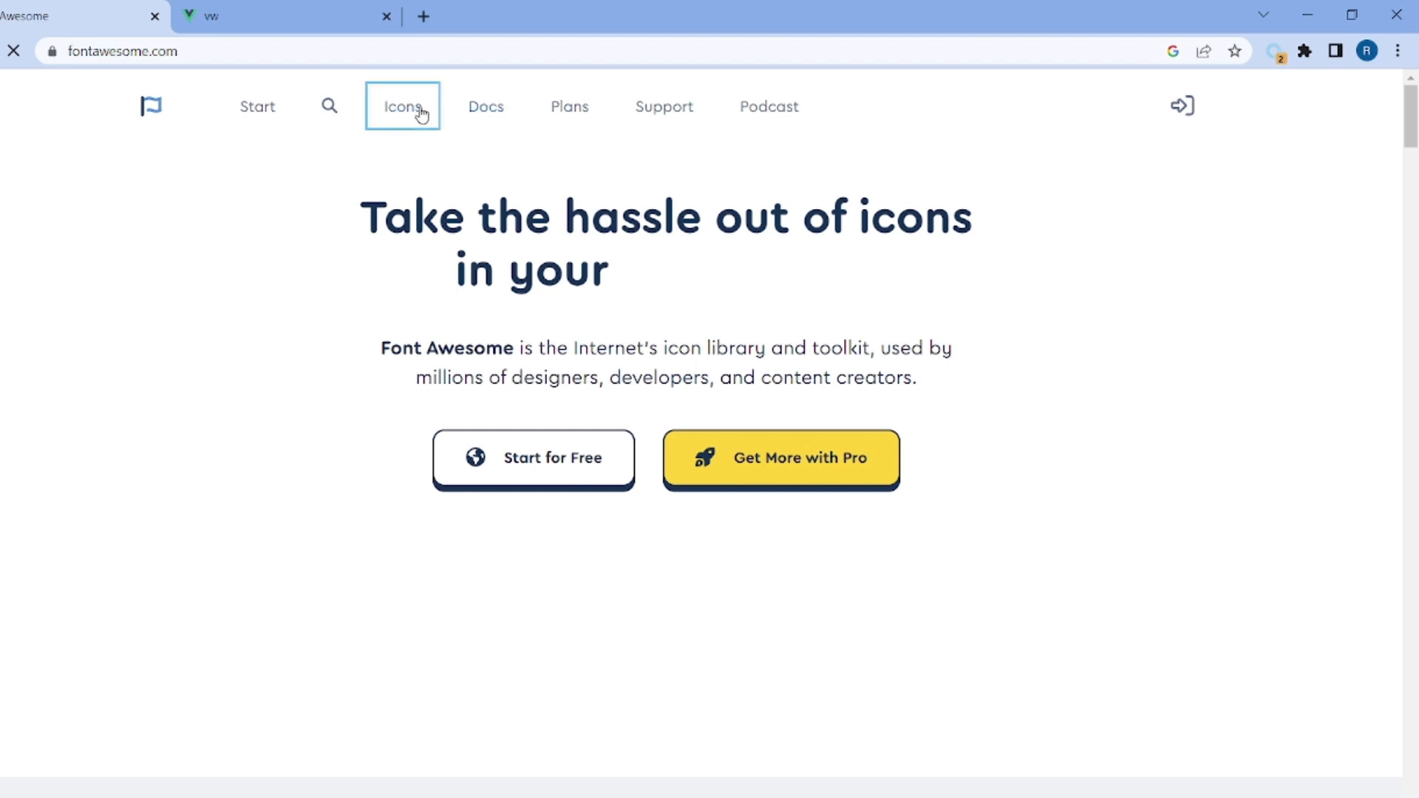
click(402, 106)
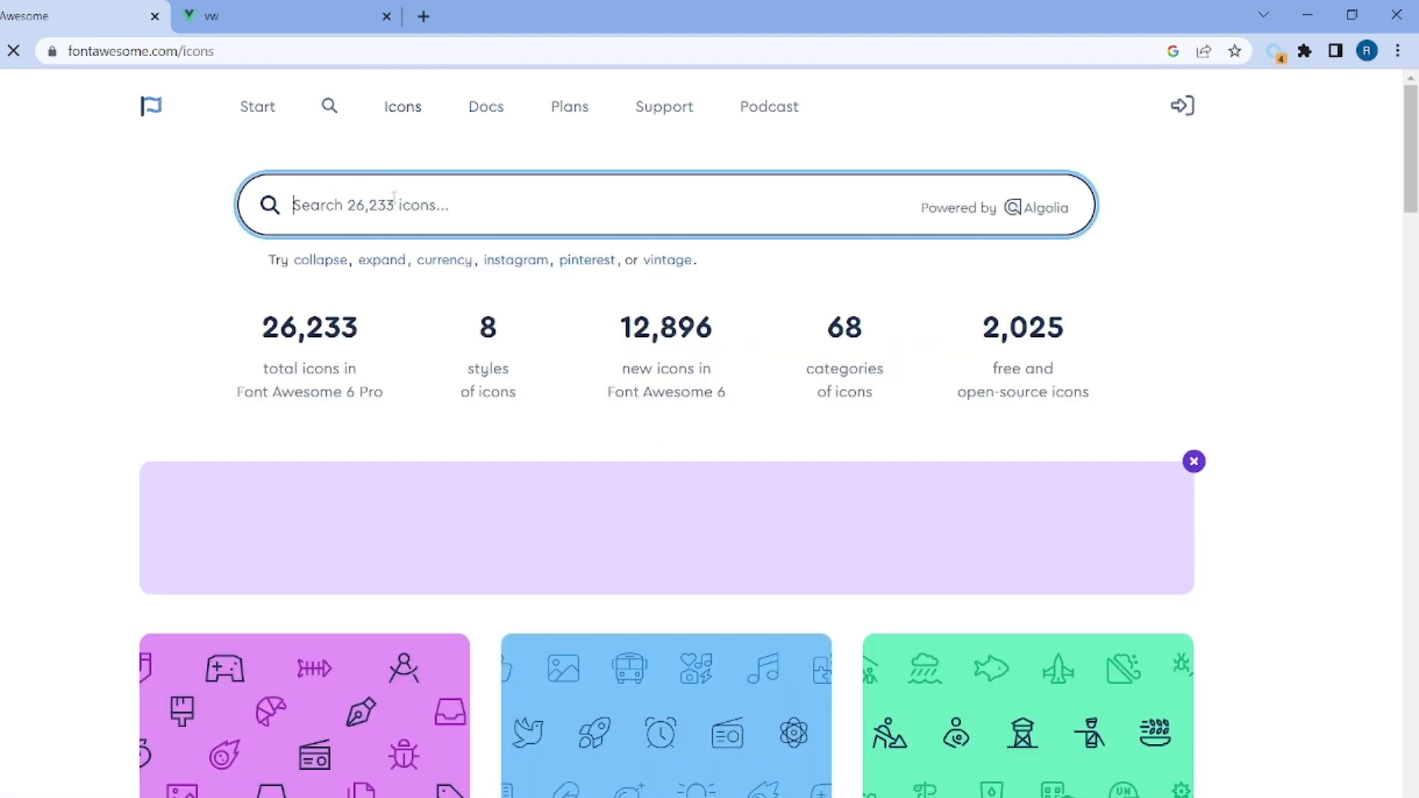
- Search the icons for 'leaf' and narrow the results to Free icons
text(leaf)
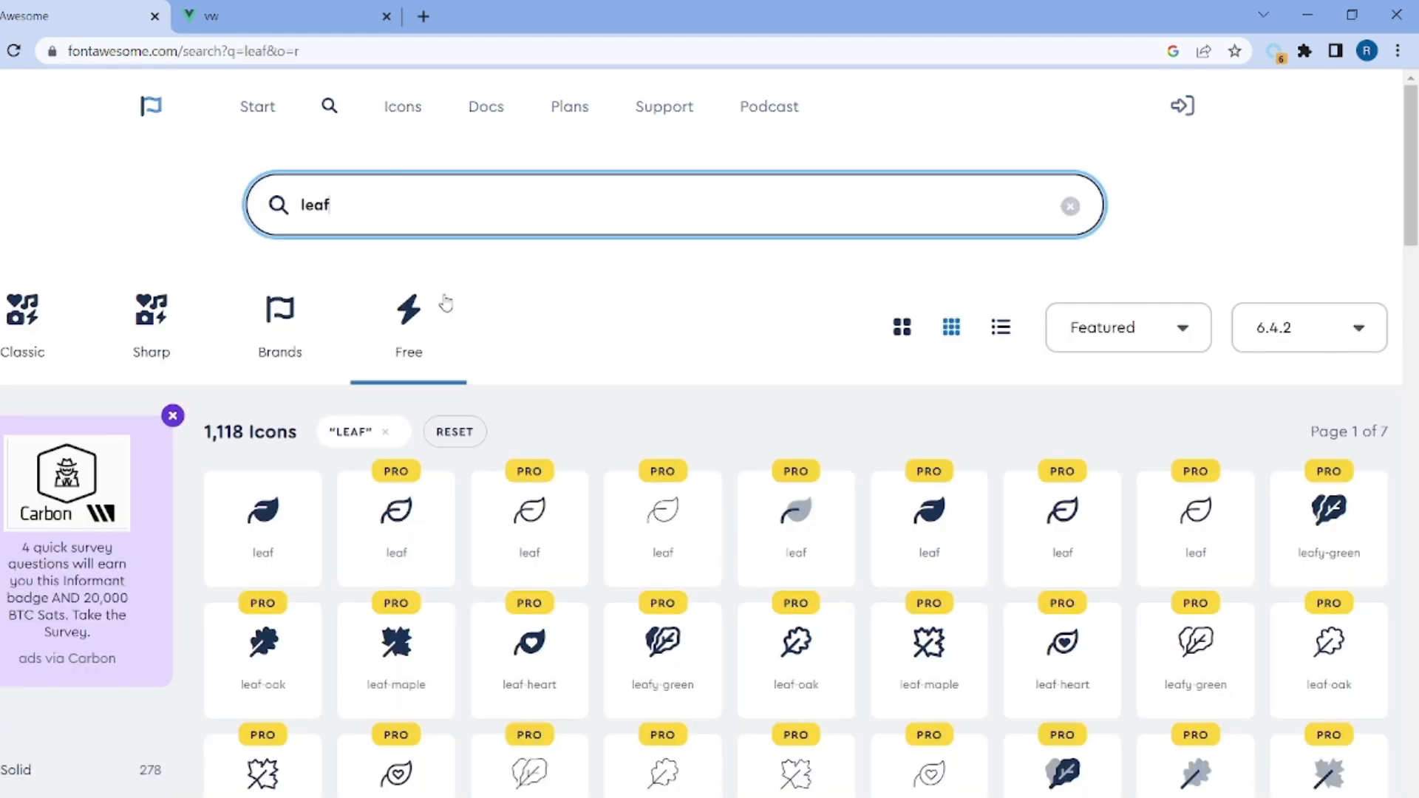
click(408, 312)
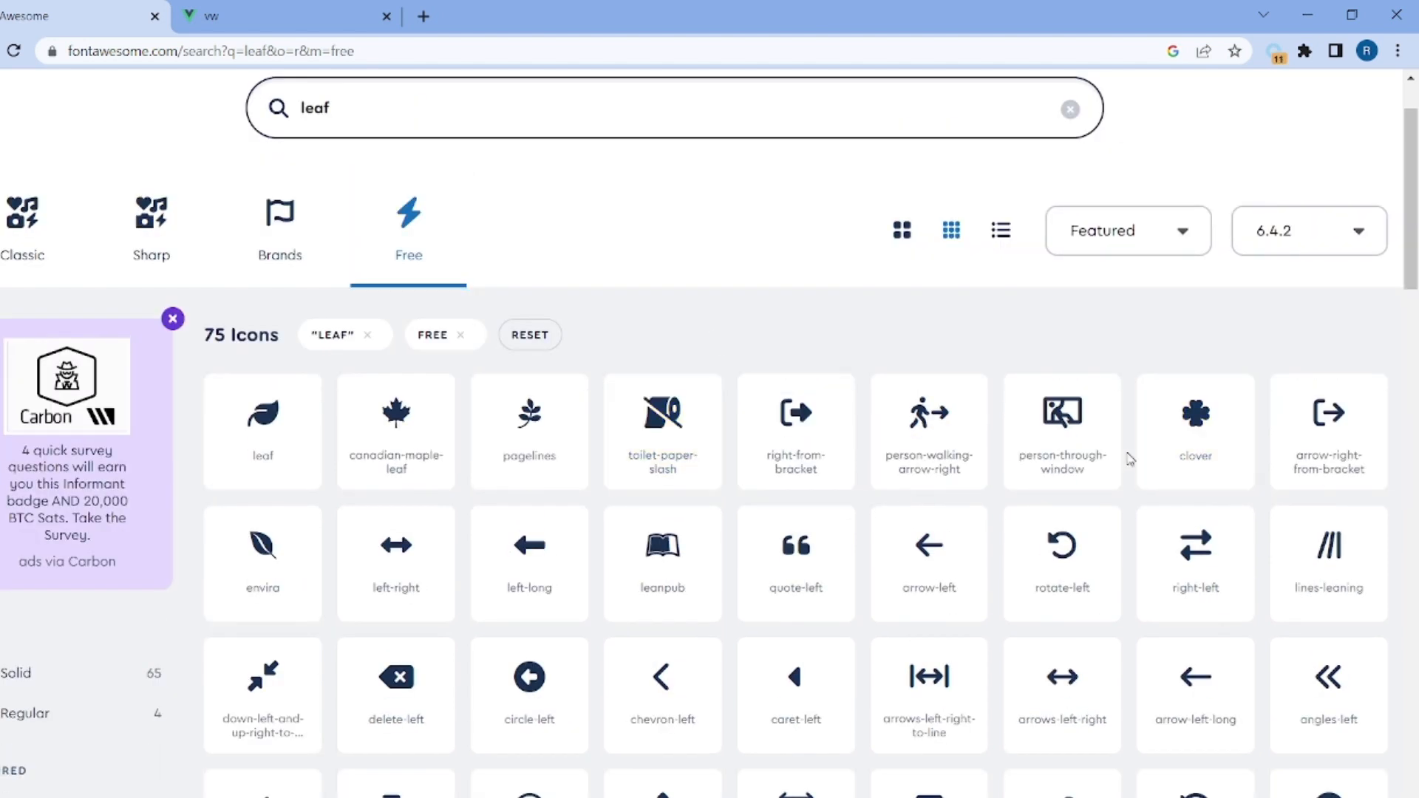
- View the clover icon in Light and Duotone, settle on Solid, and show its SVG code
click(1194, 414)
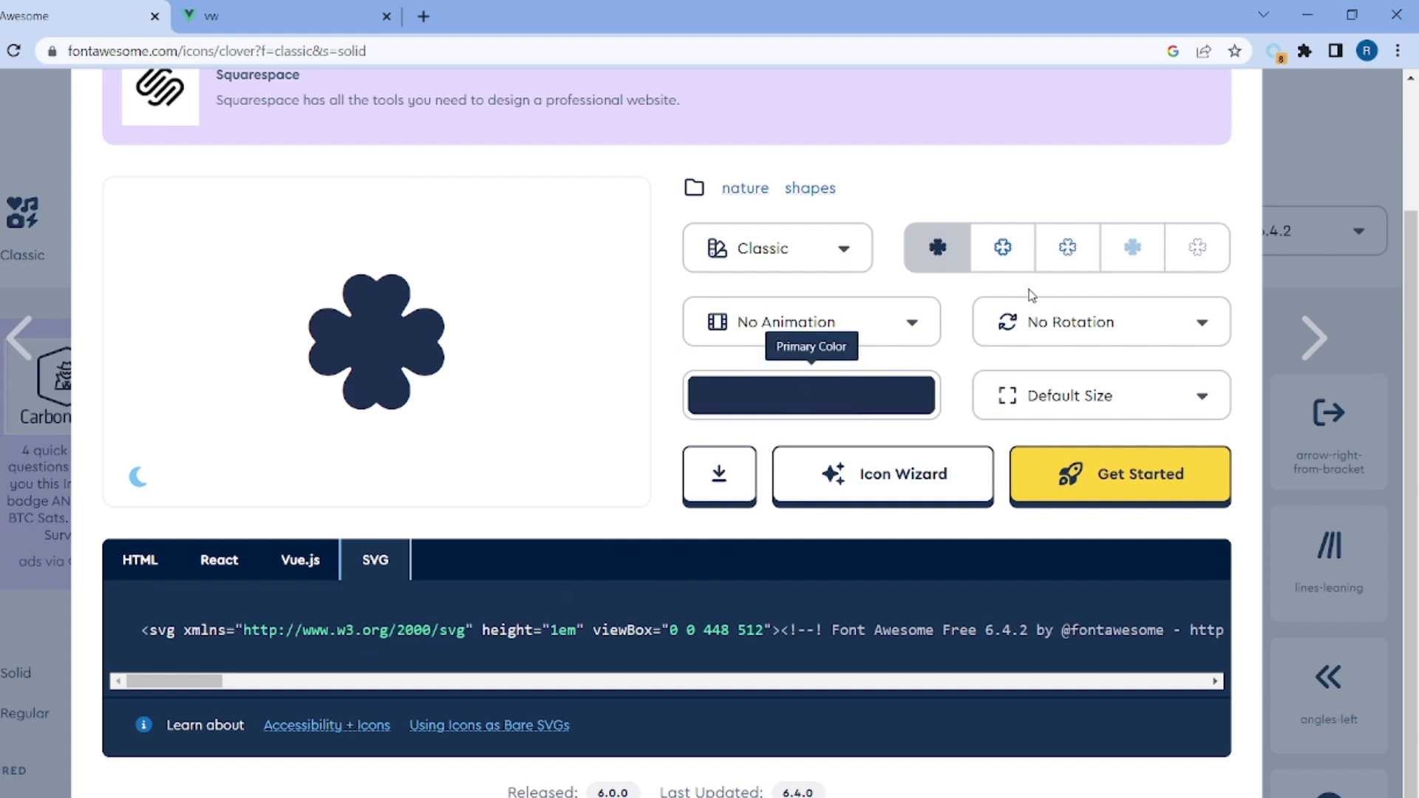
click(1066, 247)
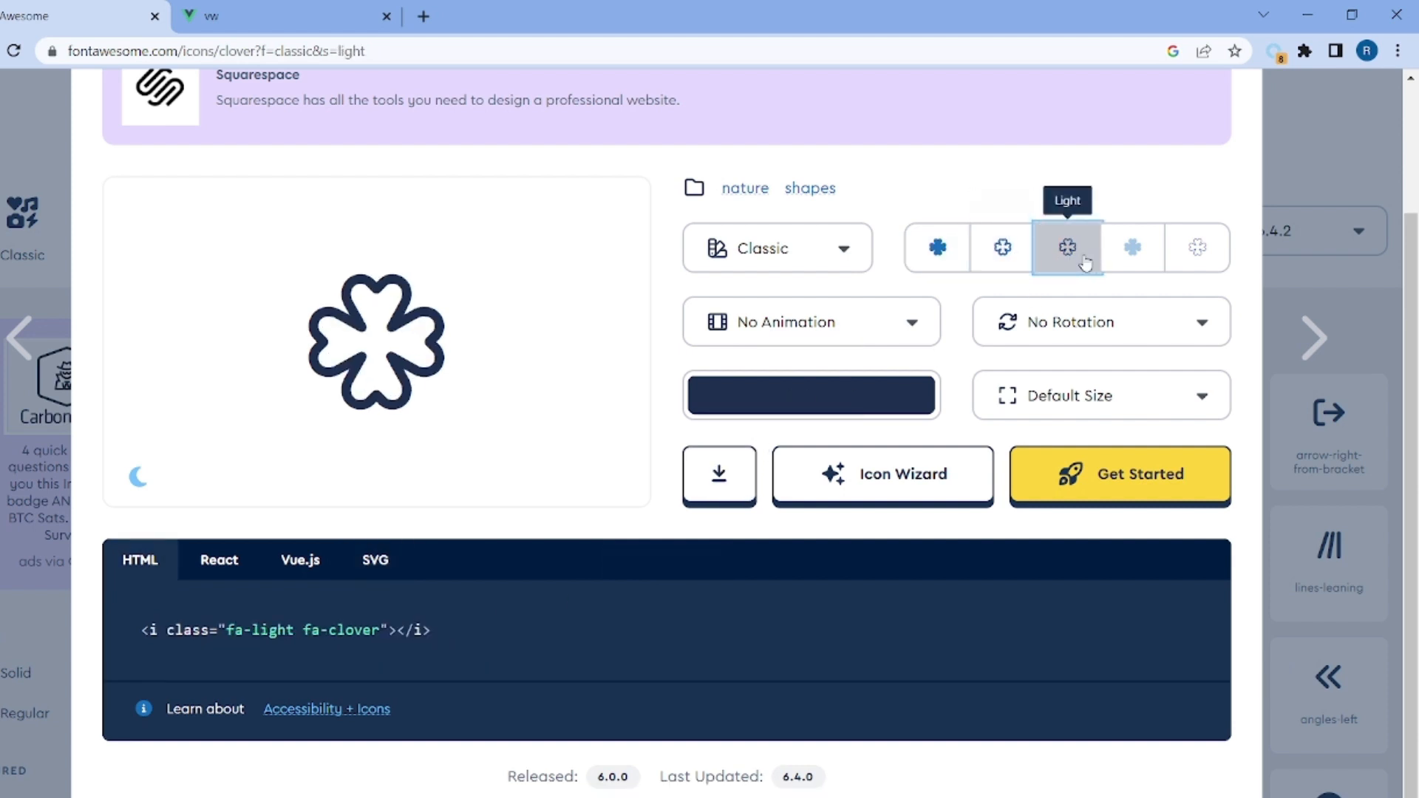
click(1131, 247)
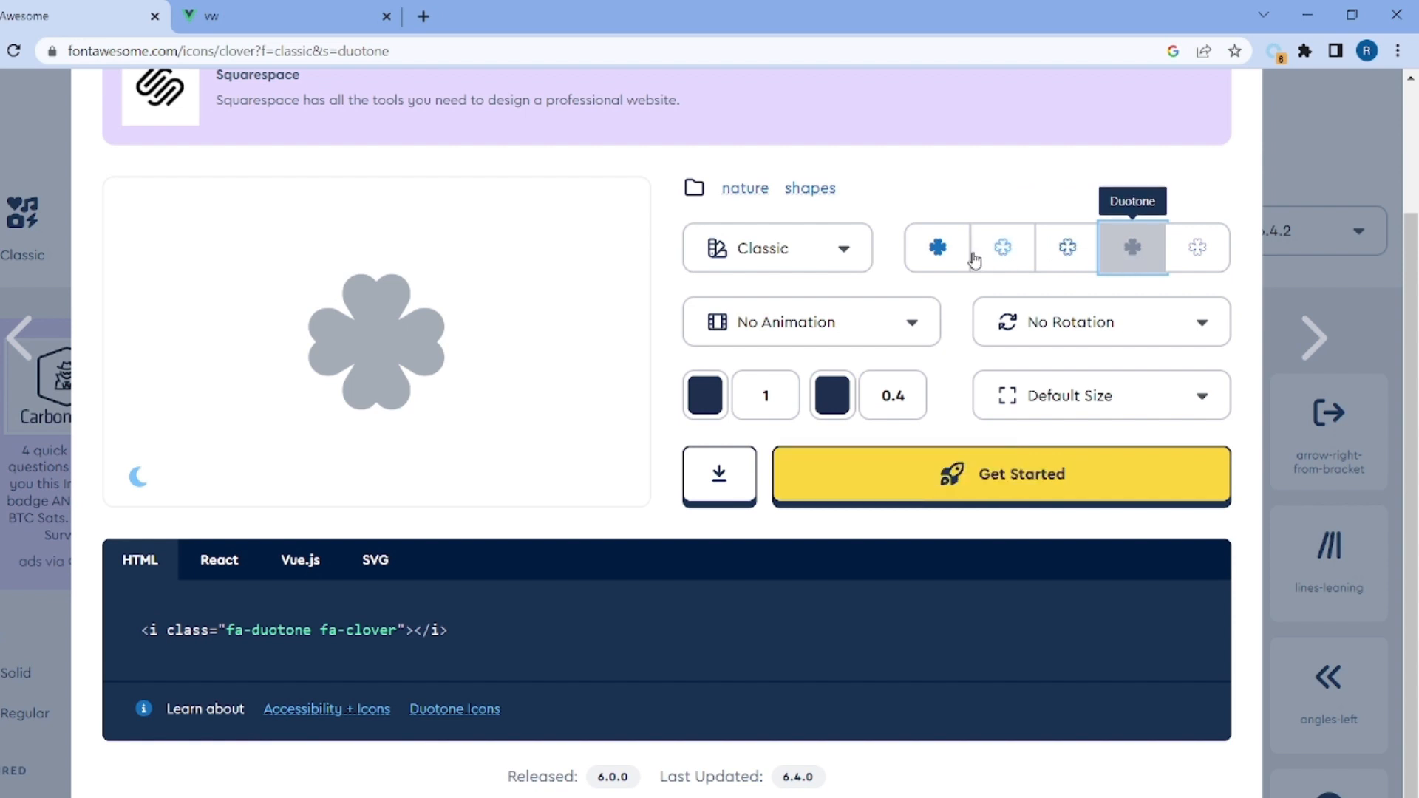
click(938, 247)
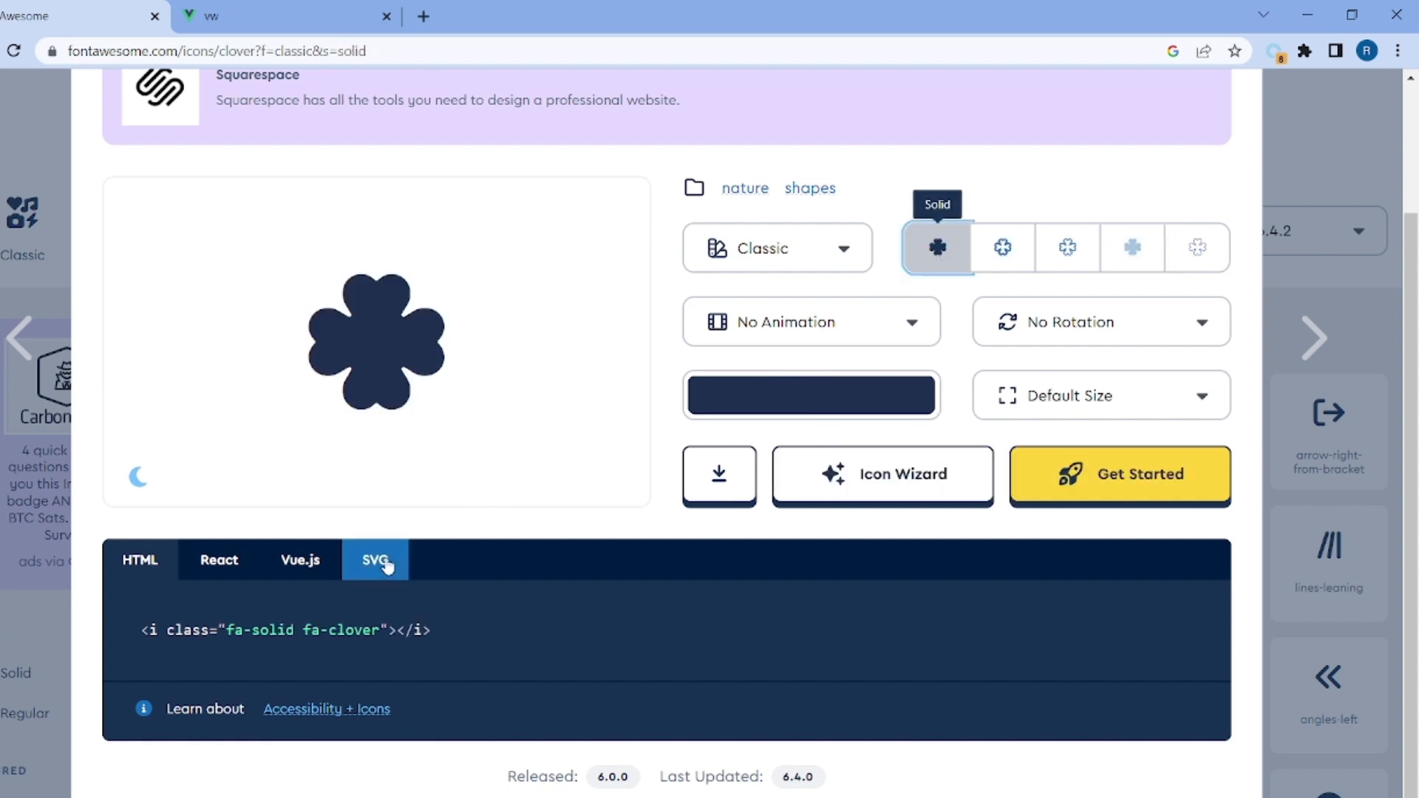
click(374, 559)
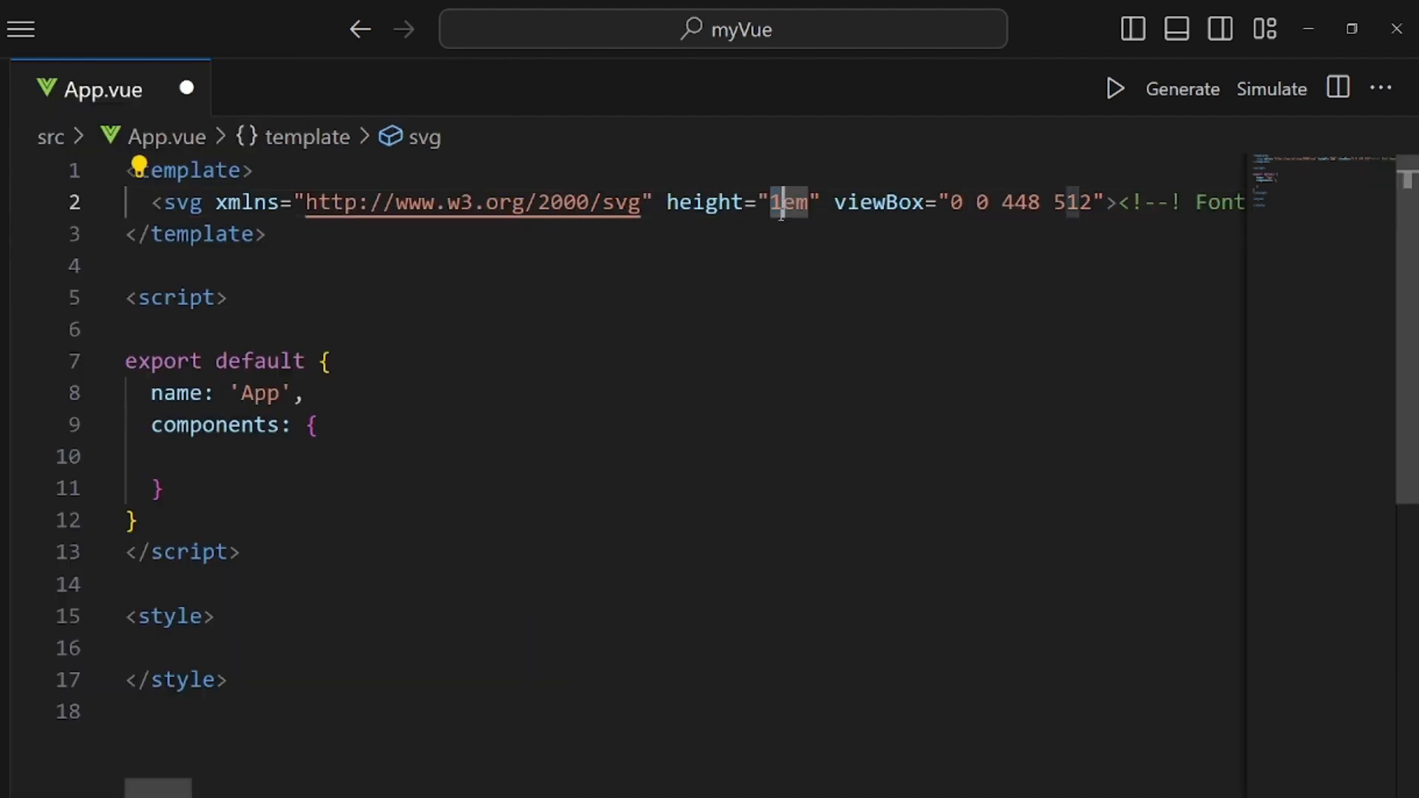
- Set the clover SVG height to 2em and start a style="" attribute with 'ma' typed
text(2)
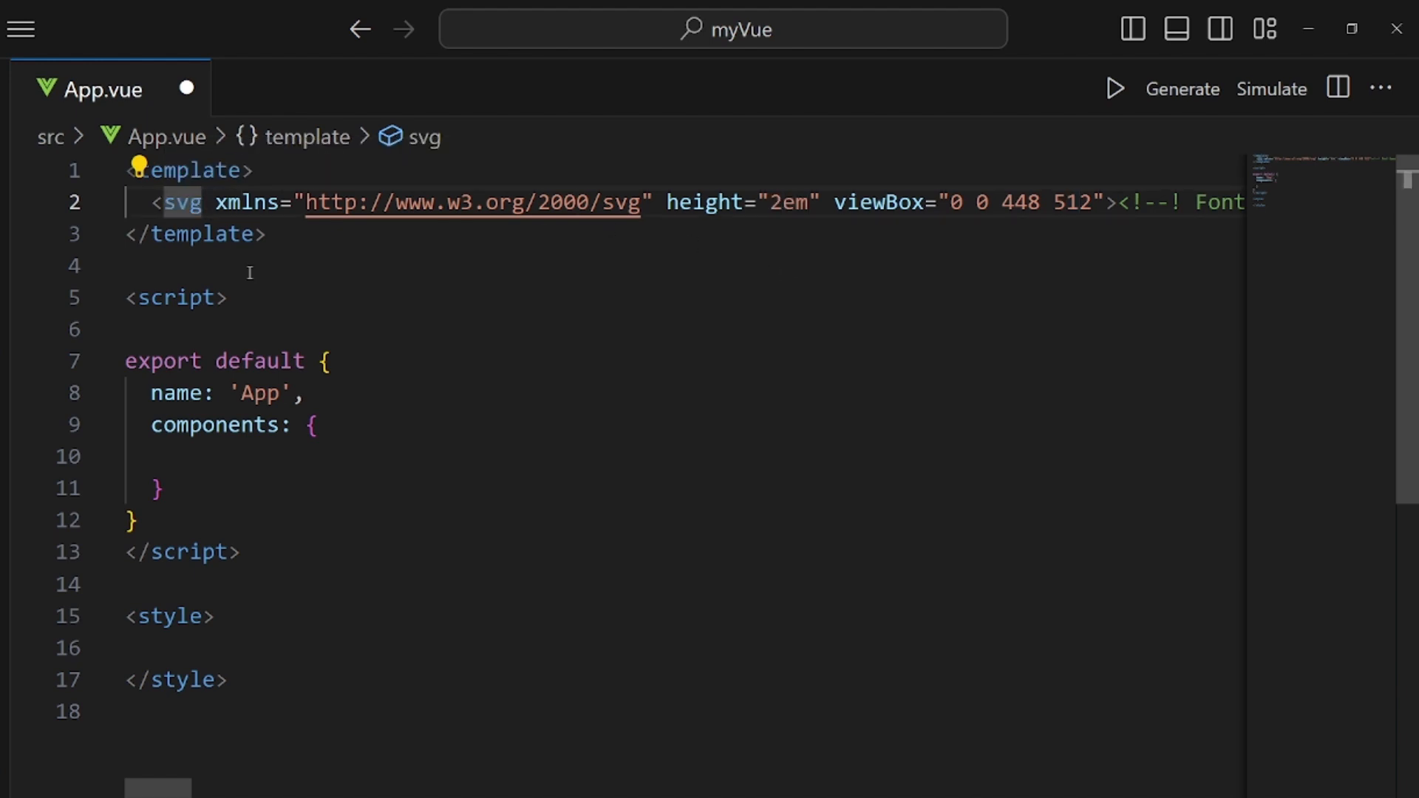
key(Enter)
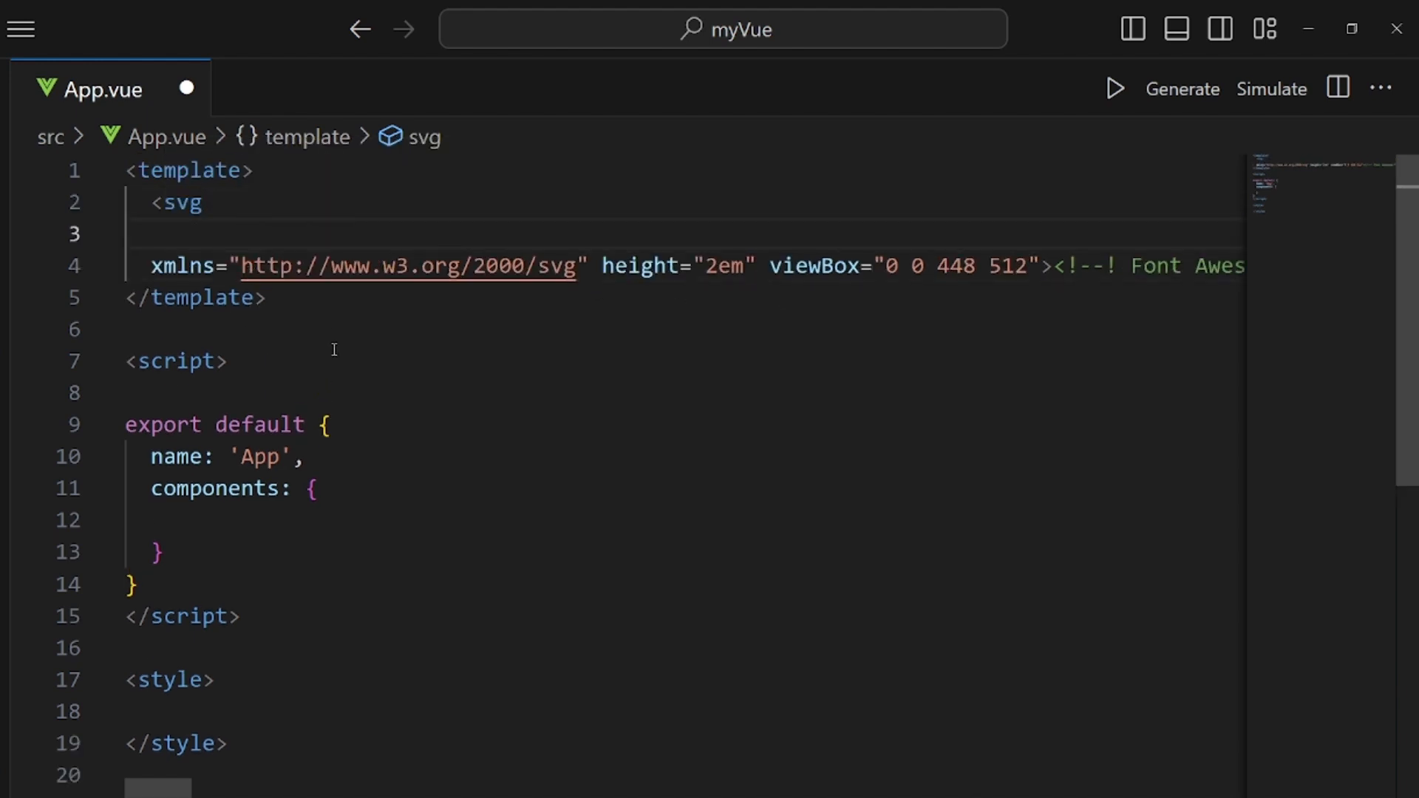
text(style="")
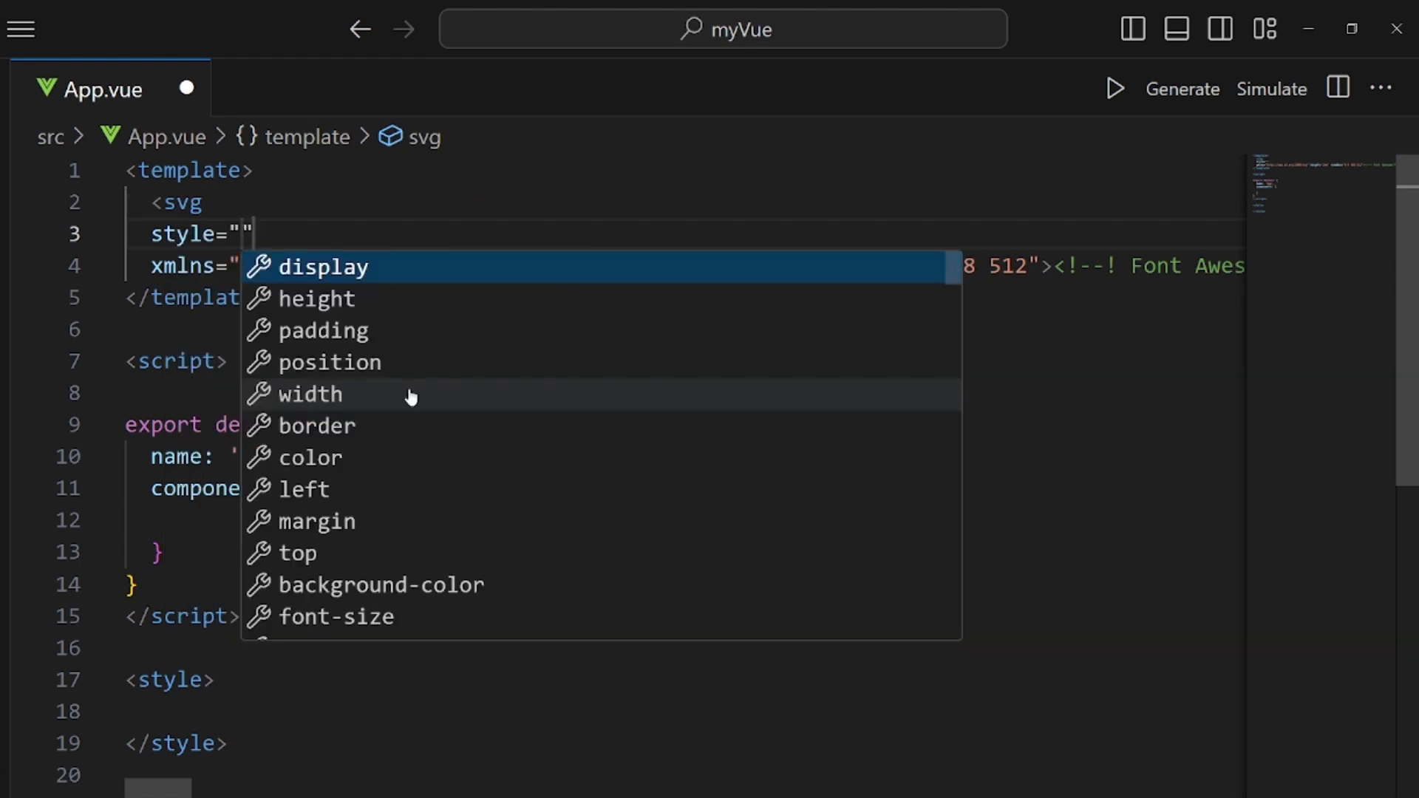
text(ma)
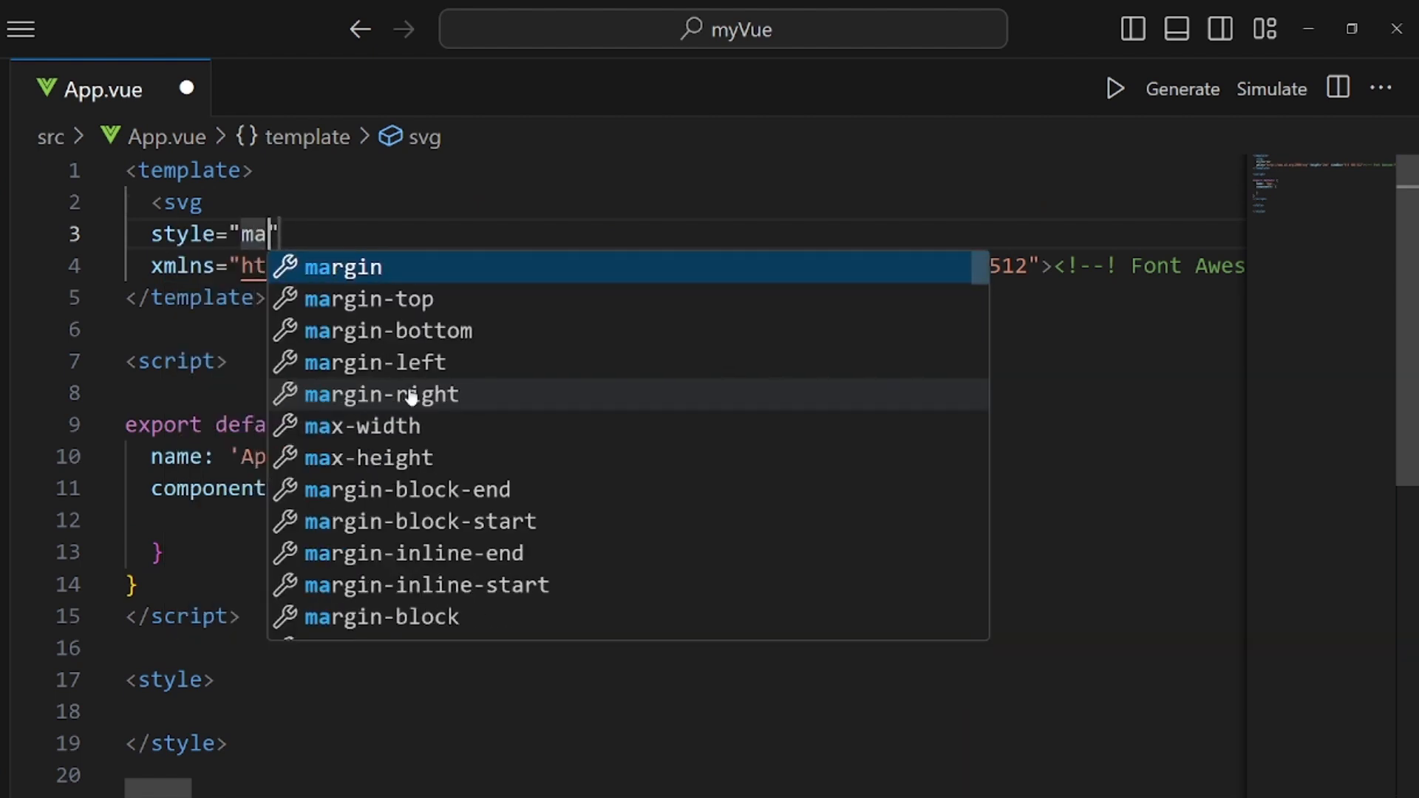